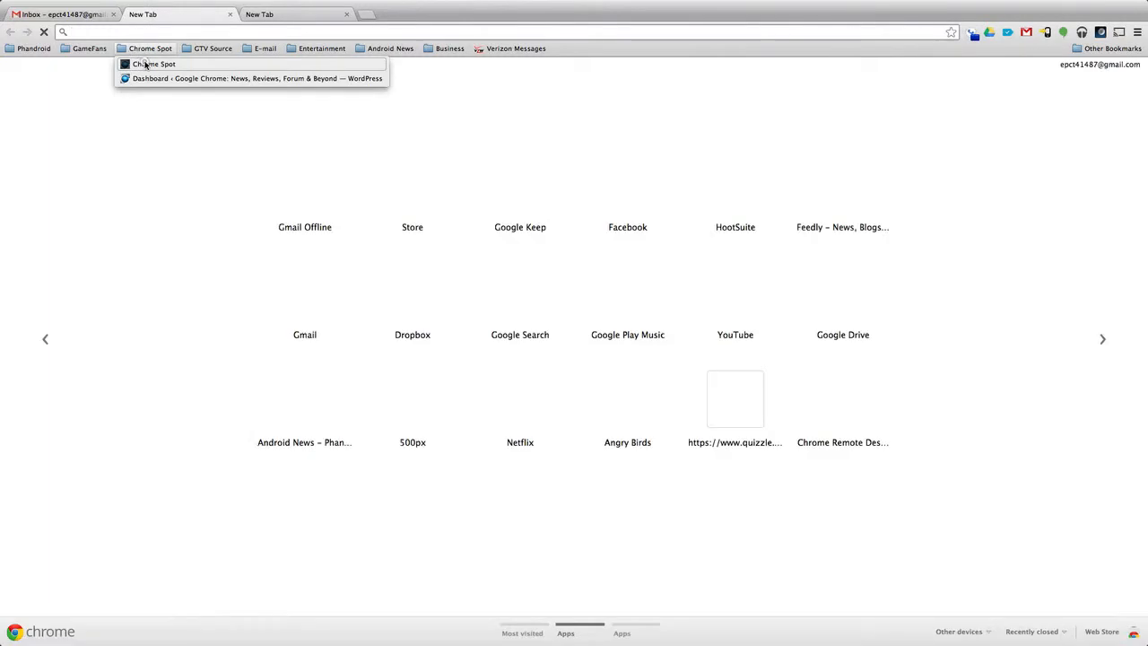
# Step: Load Chromespot.com and Phandroid's Android Home into the two blank tabs from their bookmark folders
pyautogui.click(29, 48)
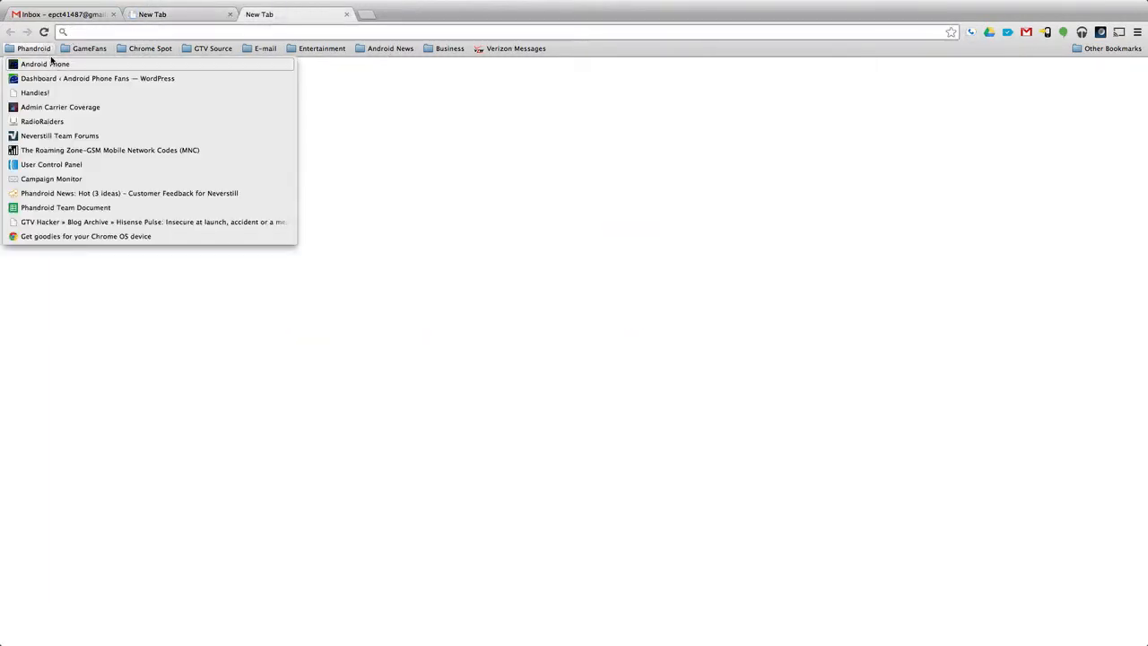
pyautogui.click(36, 48)
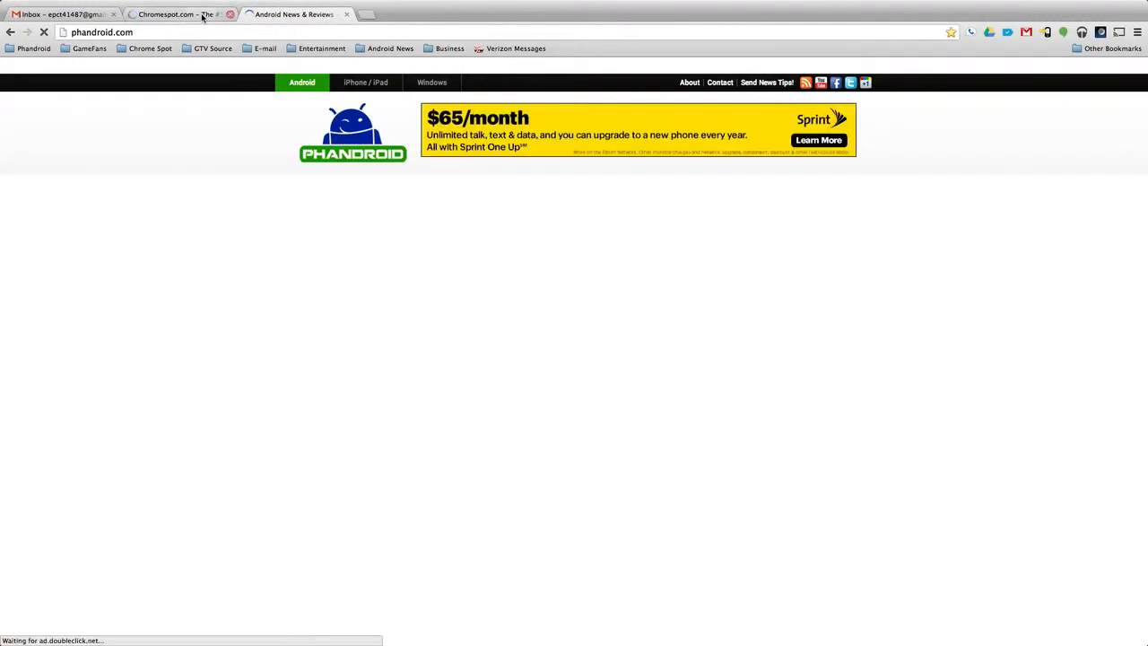
# Step: Bring the Chromespot.com tab into view
pyautogui.click(179, 14)
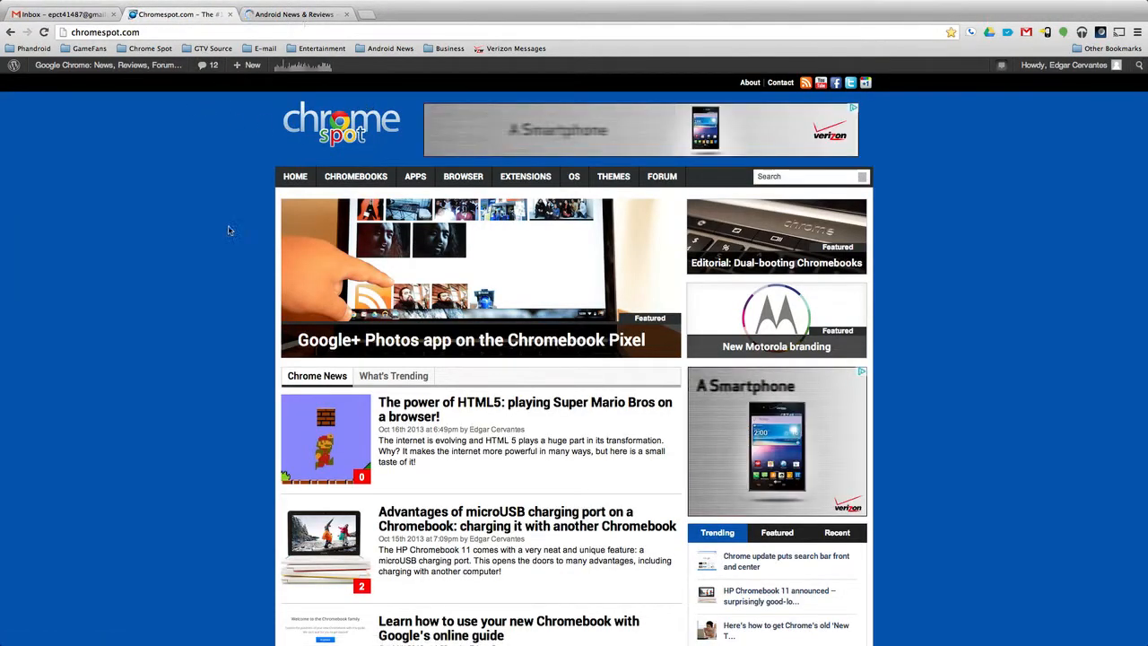
pyautogui.moveTo(211, 262)
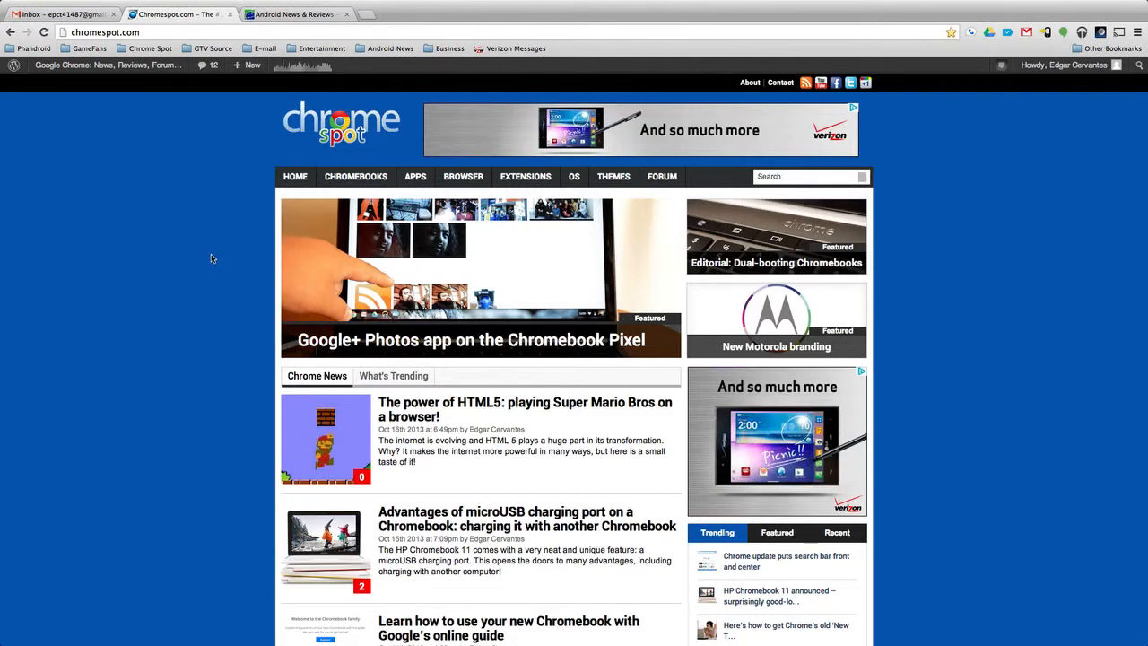
pyautogui.moveTo(215, 248)
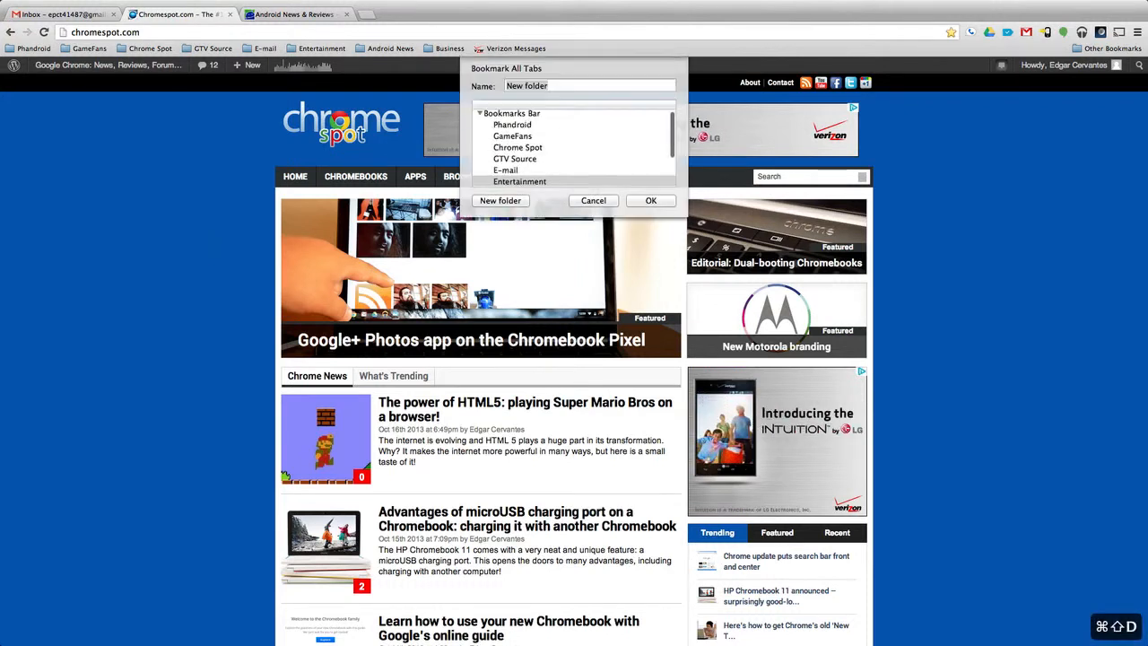
# Step: Save all open tabs into a new bookmarks-bar folder named 'Sites'
pyautogui.click(589, 86)
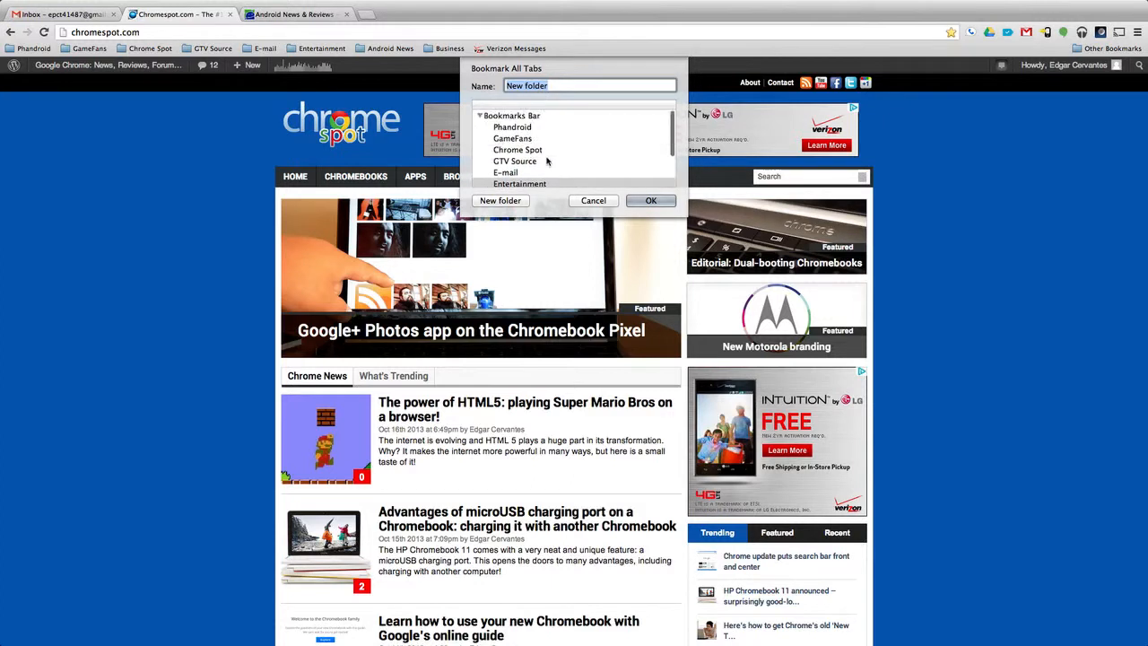
pyautogui.click(565, 87)
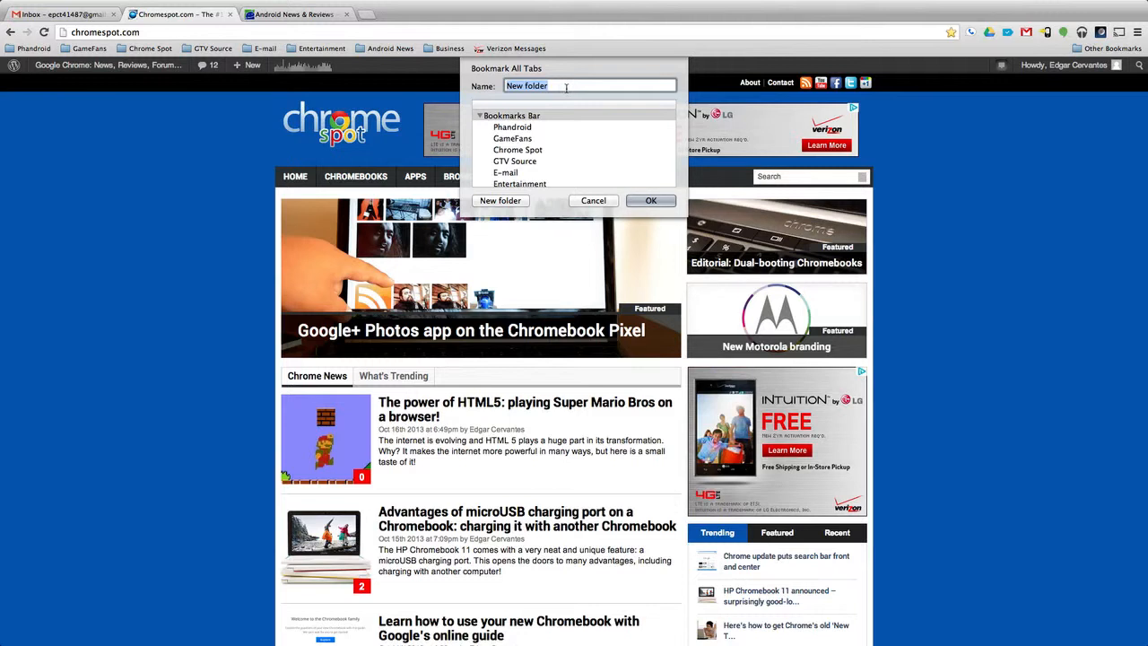
pyautogui.write('Sites')
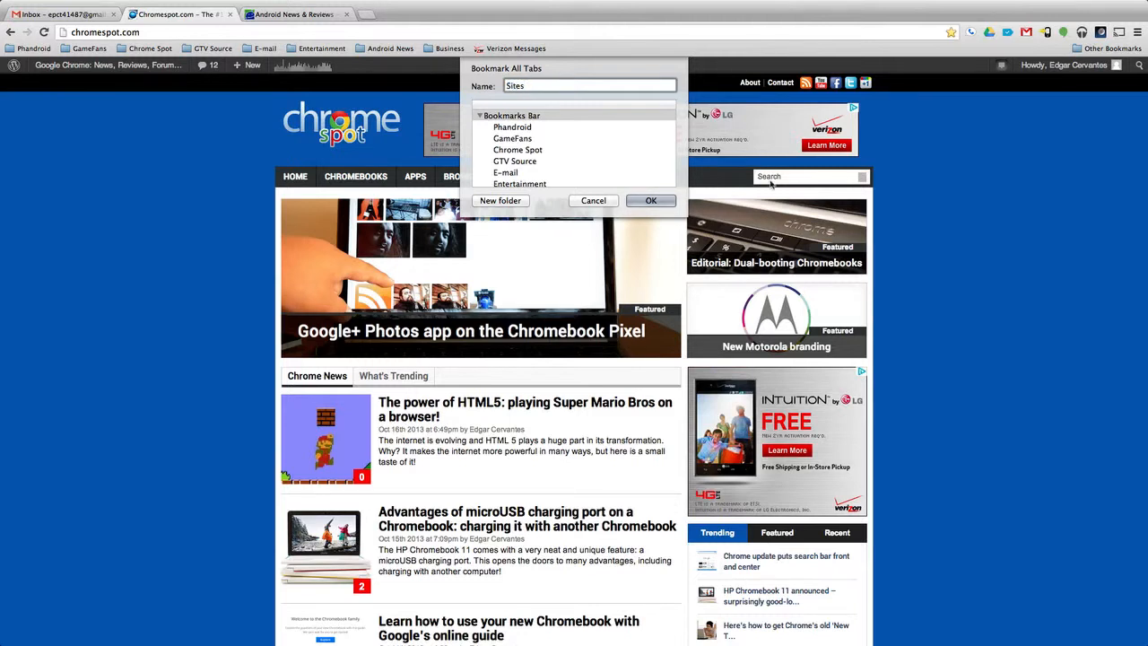
pyautogui.click(649, 201)
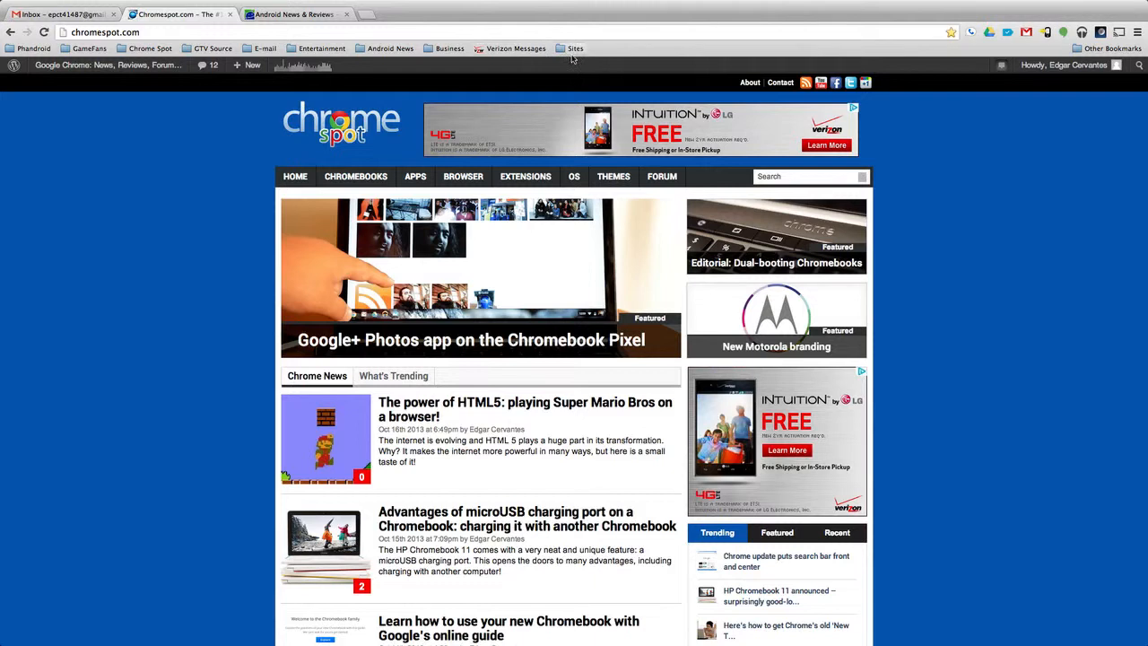
# Step: Check the Sites folder lists Gmail, Chromespot and Phandroid, then show its folder options
pyautogui.click(578, 47)
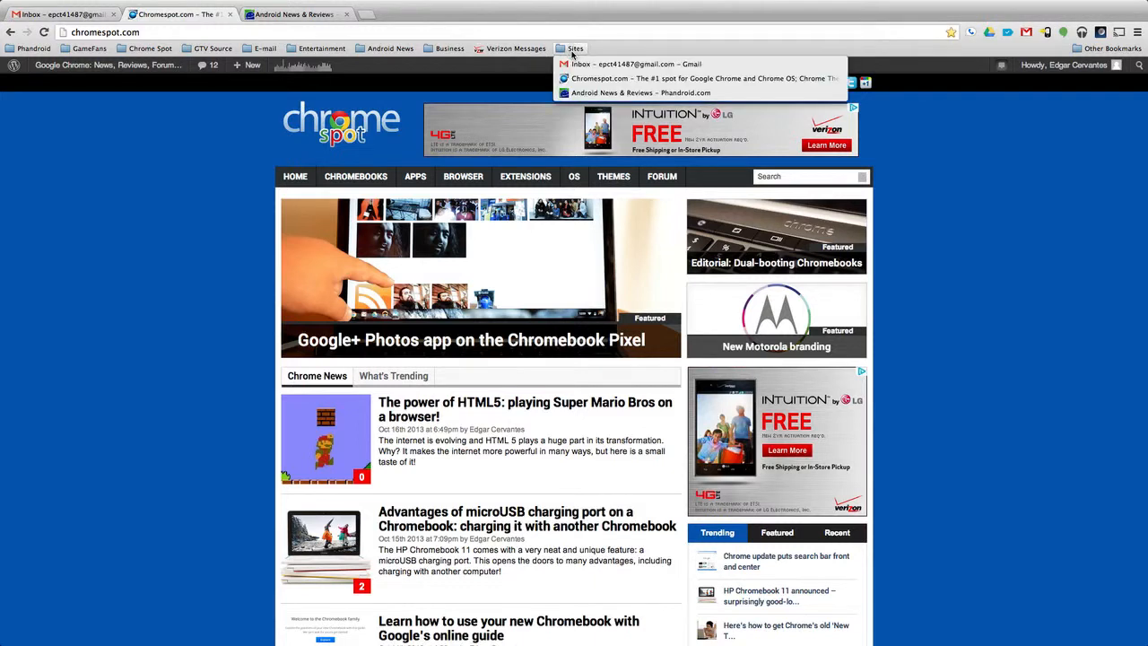
pyautogui.click(578, 48)
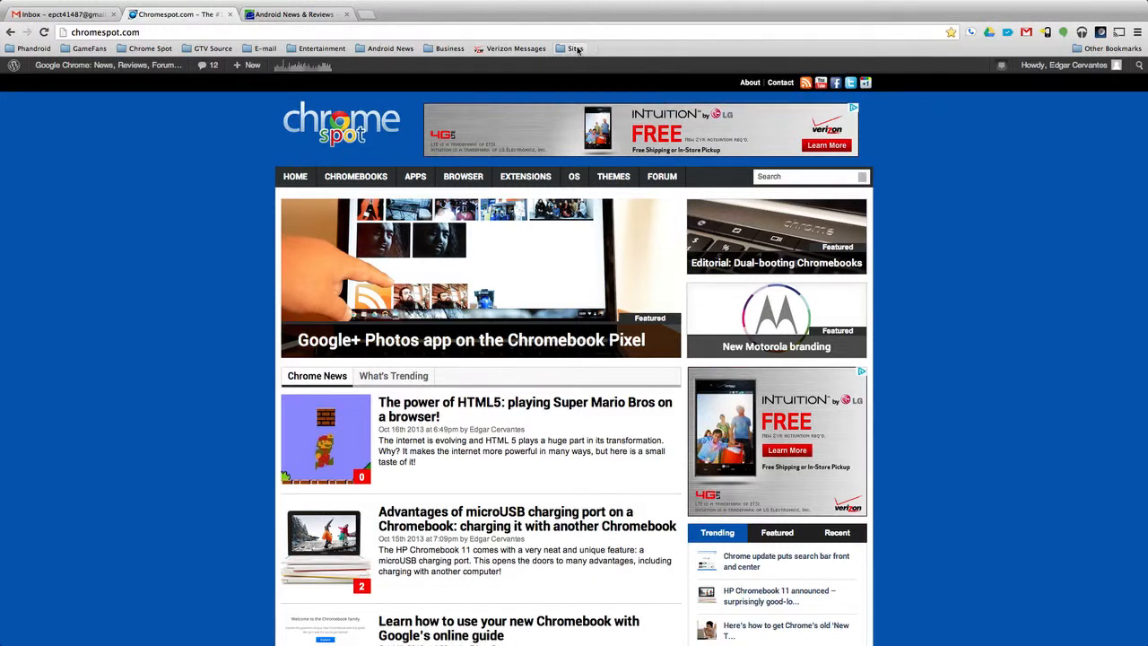
pyautogui.rightClick(577, 48)
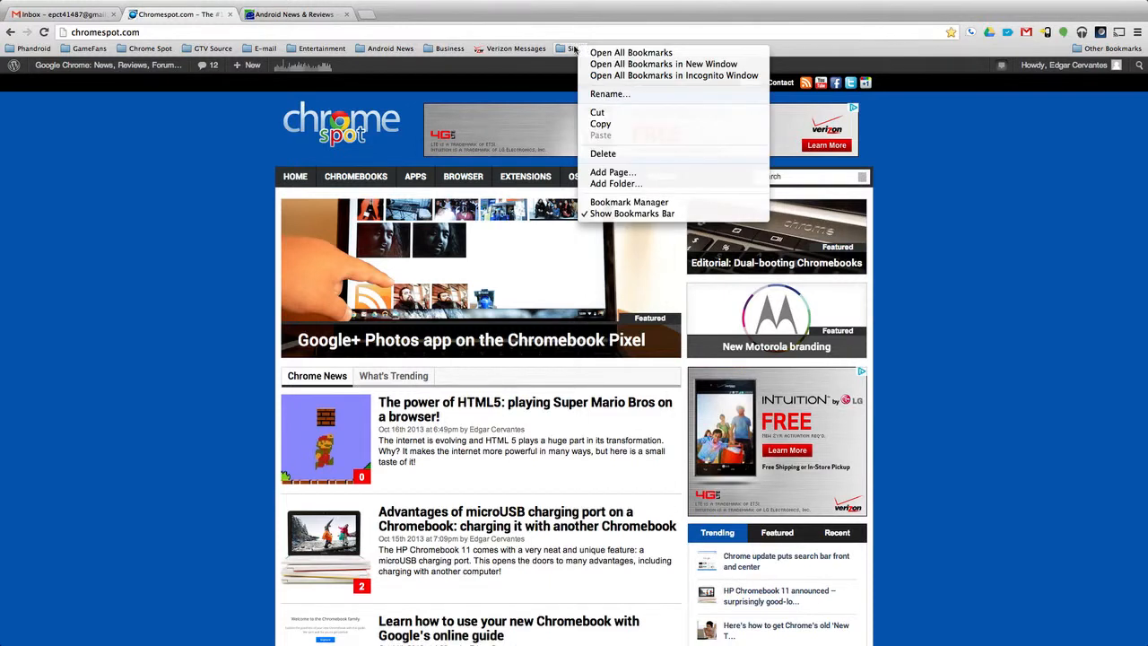
pyautogui.moveTo(631, 52)
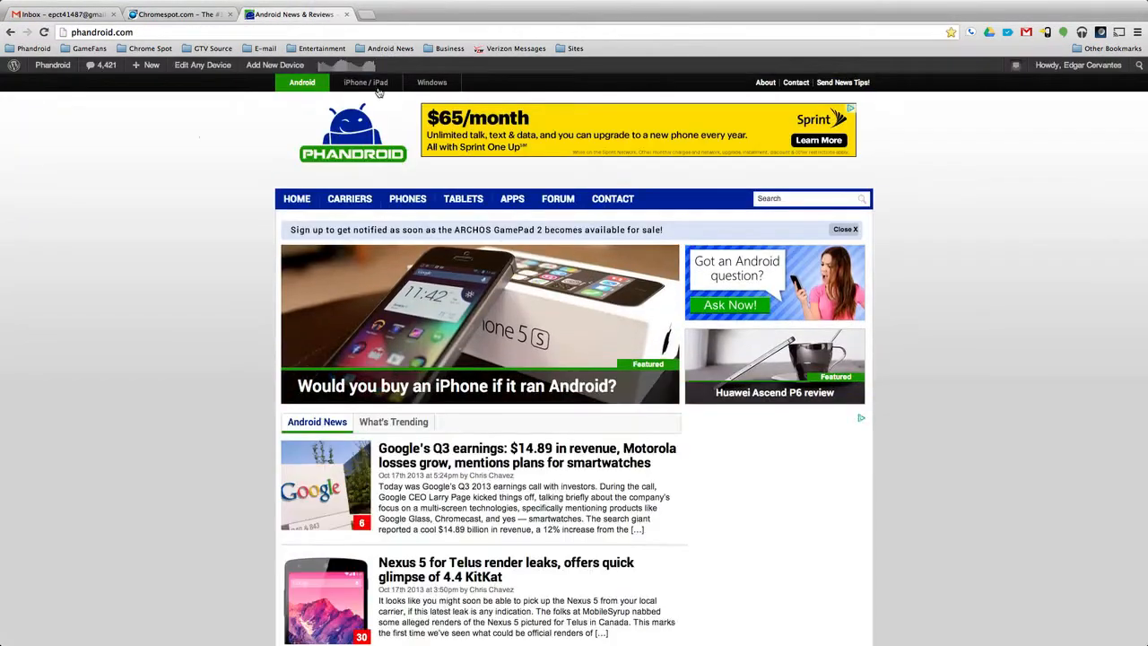
pyautogui.scroll(-3)
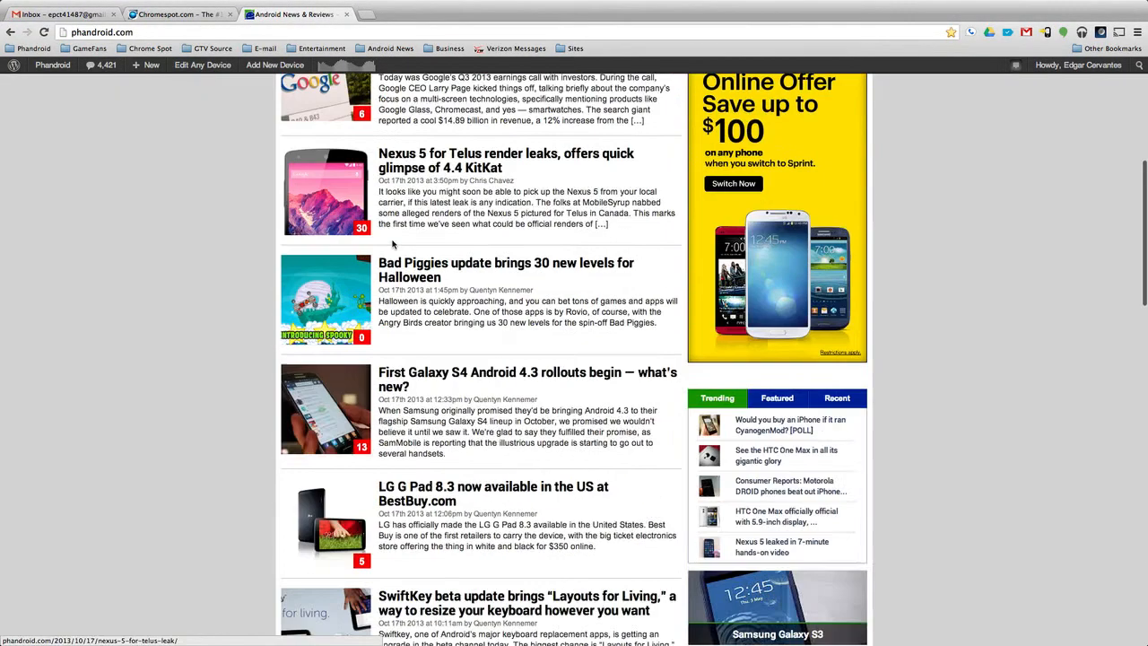
pyautogui.scroll(3)
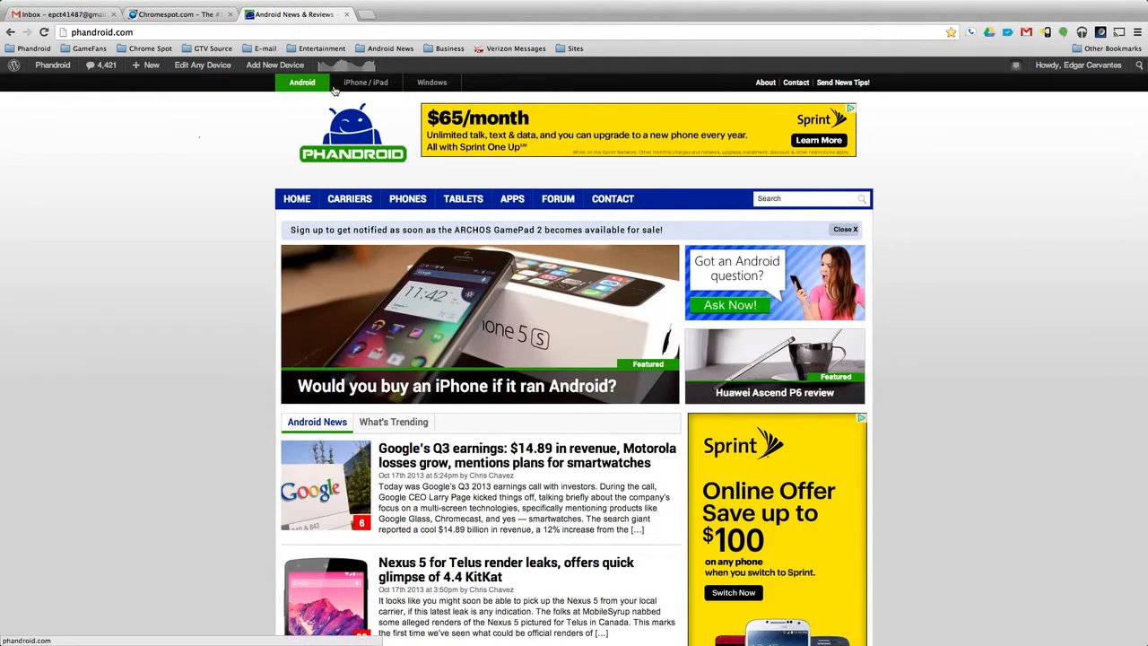
pyautogui.click(581, 48)
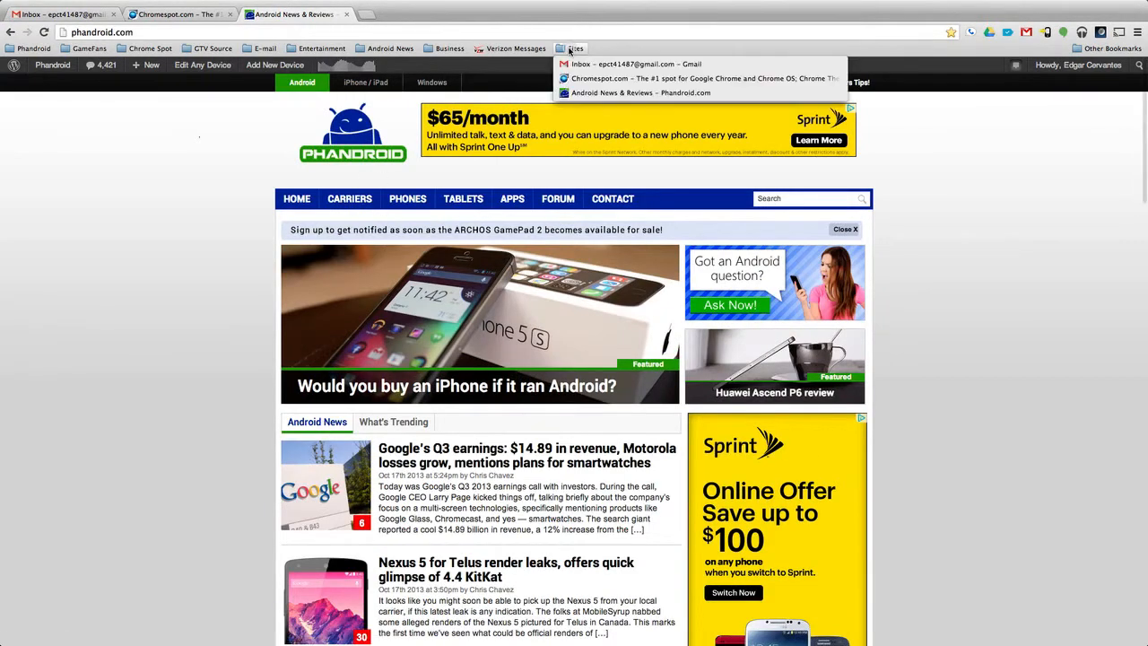
pyautogui.click(574, 49)
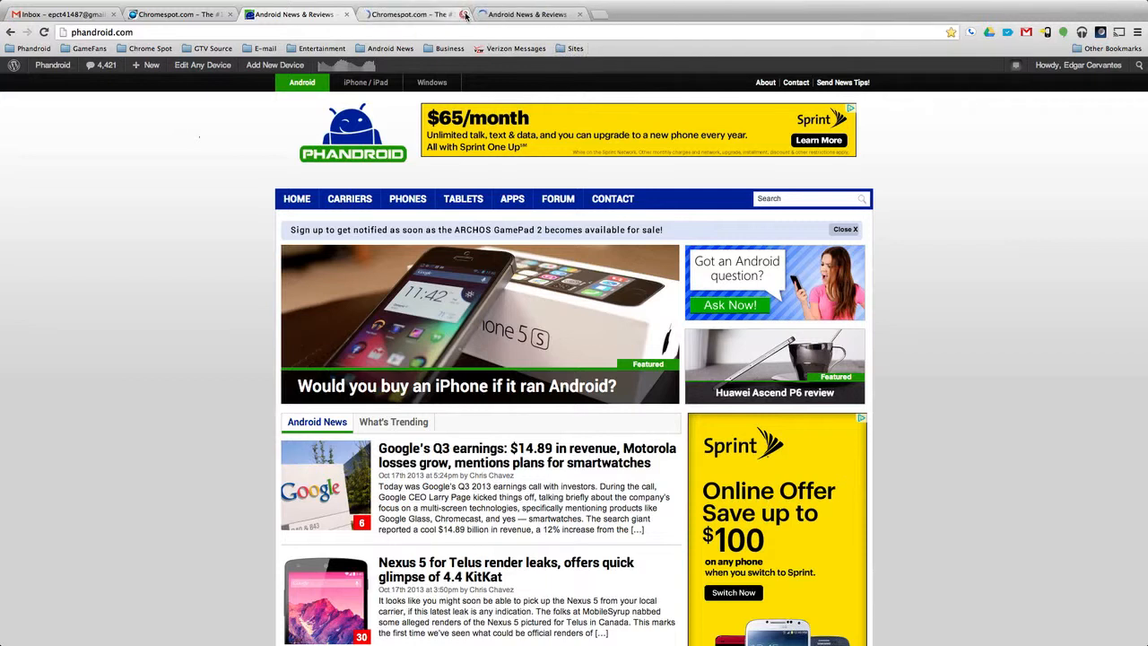
pyautogui.click(461, 14)
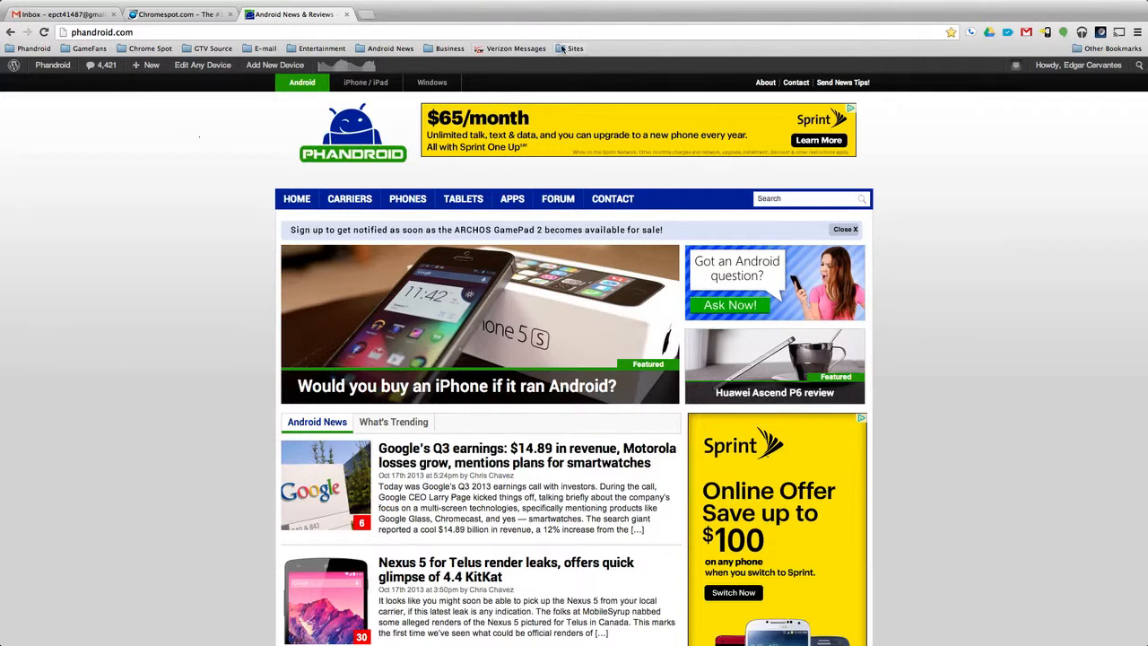